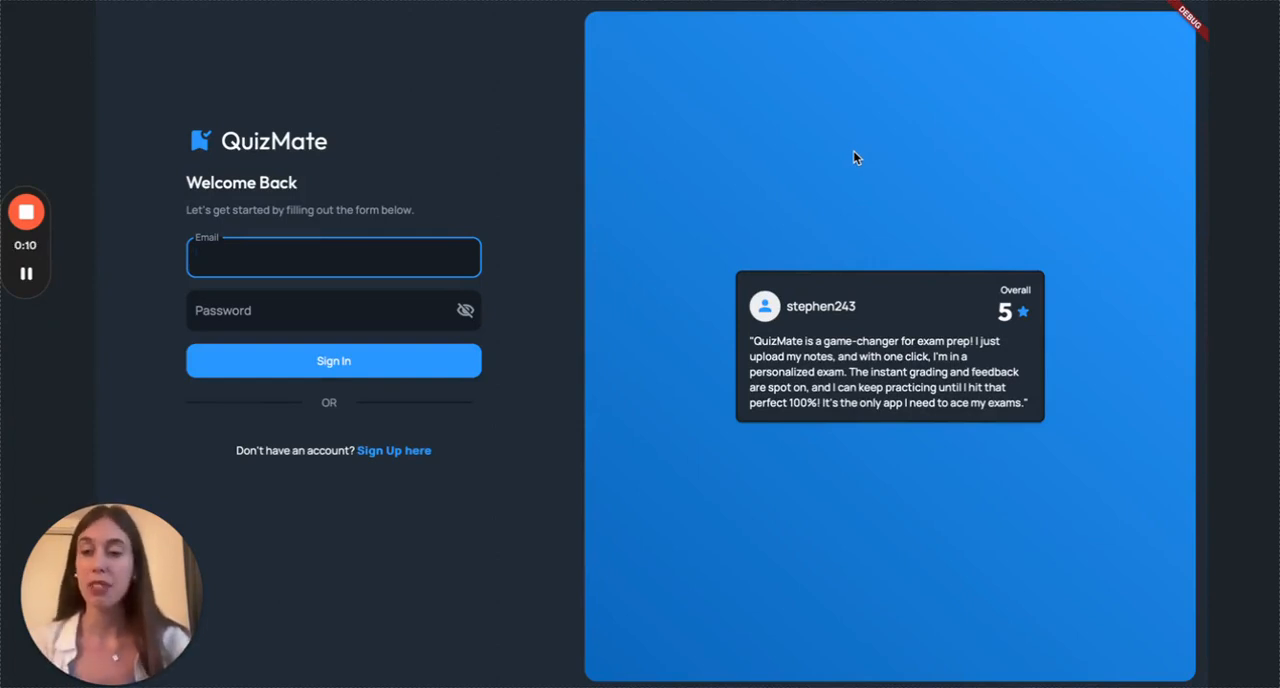
Sign in with email and password to reach the Select Notes page
left_click(332, 256)
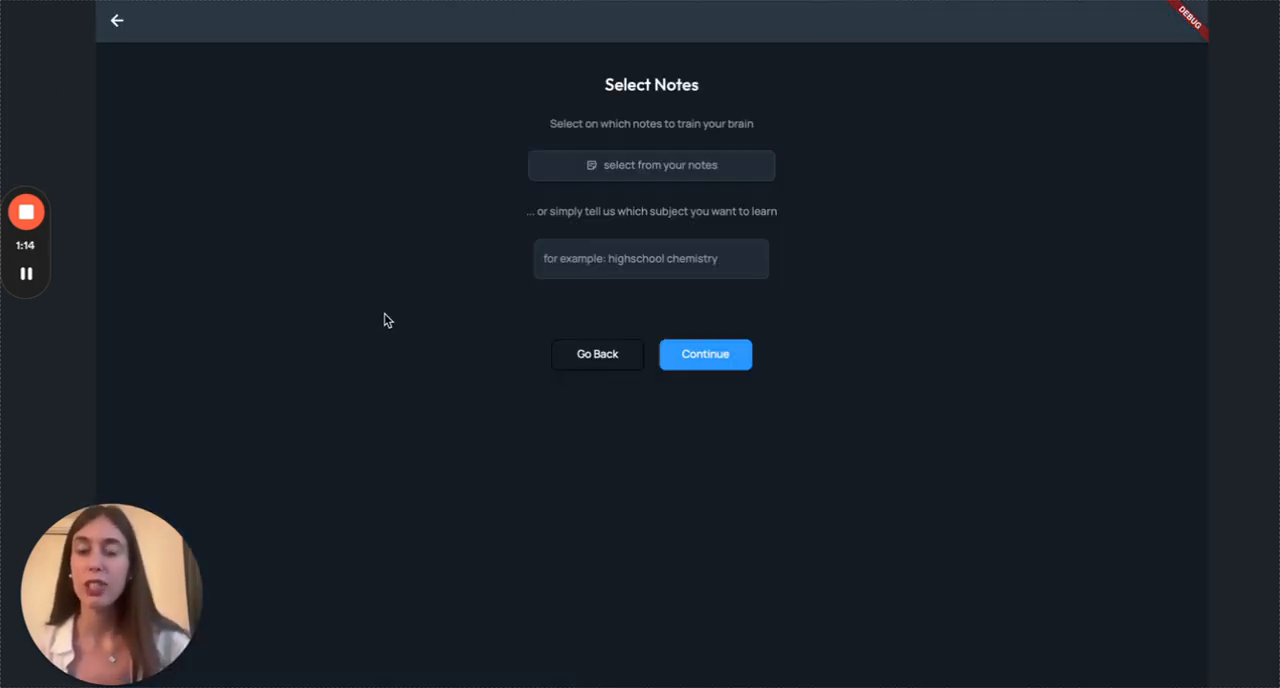
mouse_move(684, 152)
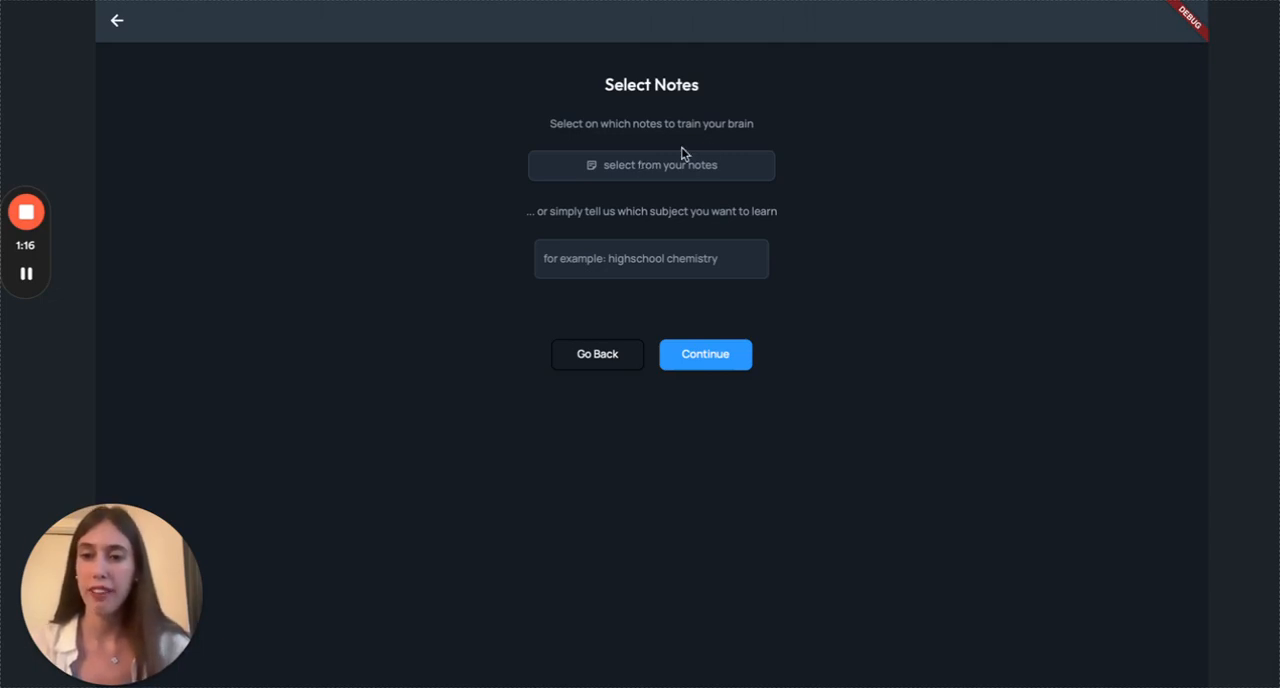
Upload and save the 'Physics 101: Electric Charges' notes as the quiz source
left_click(652, 164)
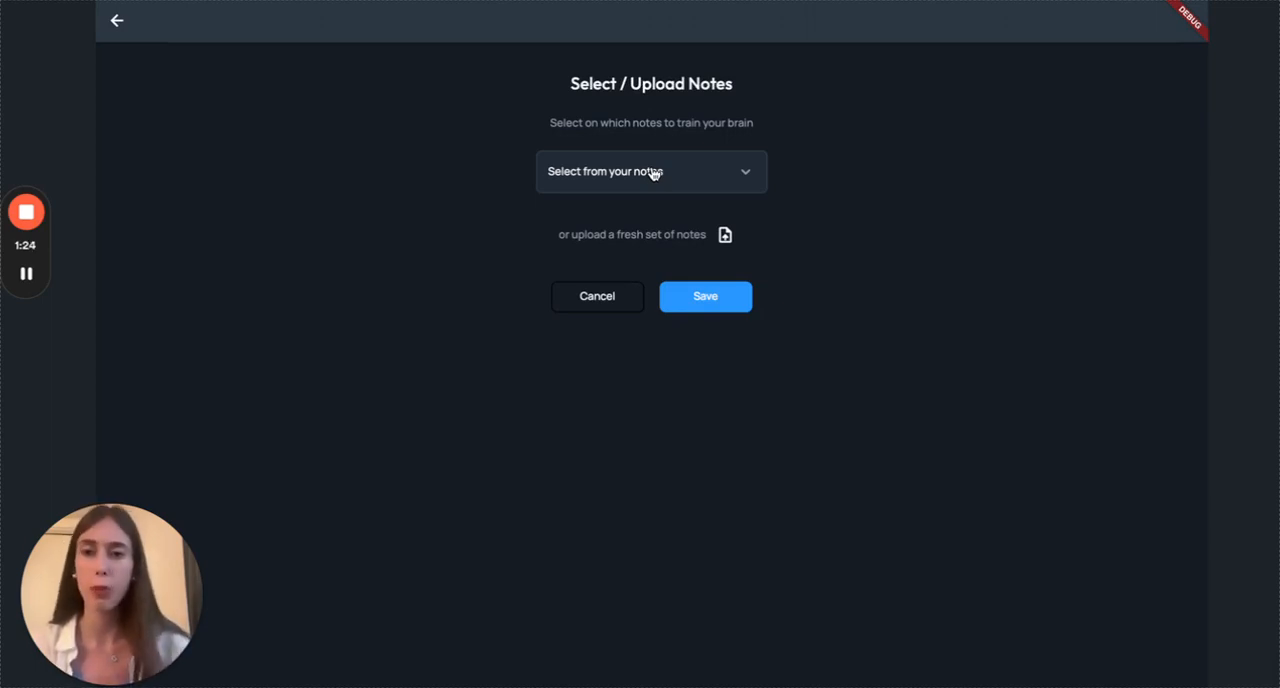
mouse_move(696, 172)
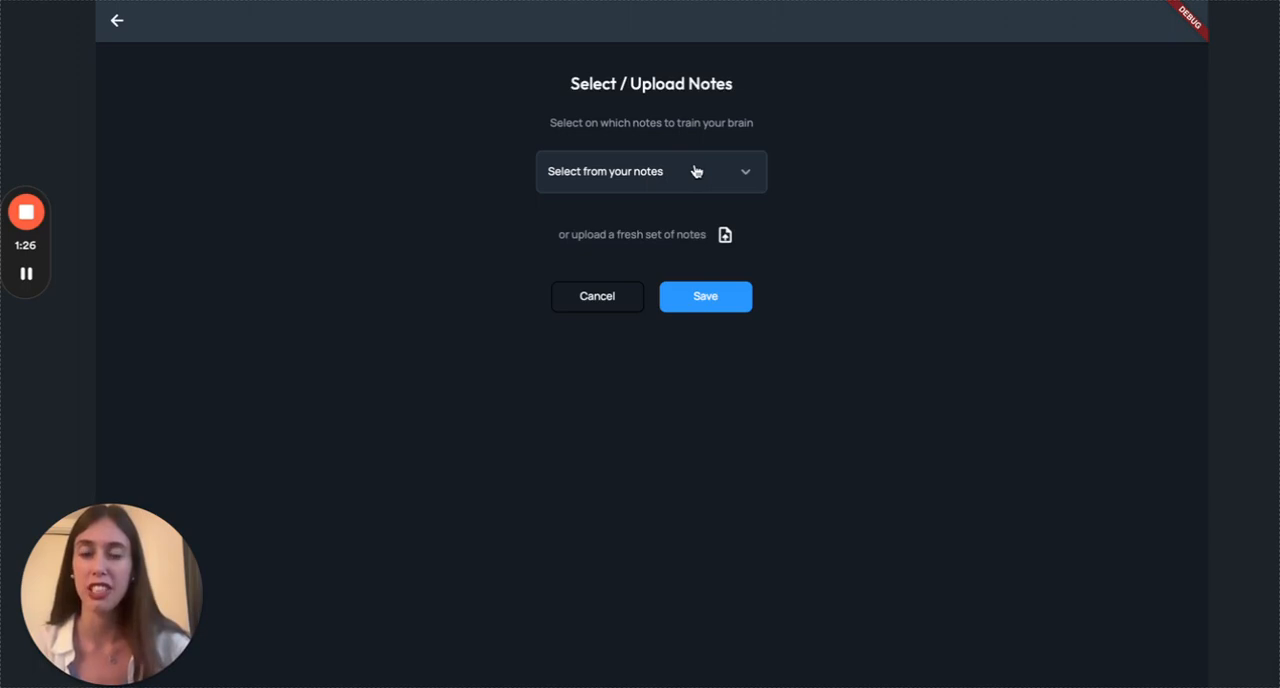
left_click(724, 234)
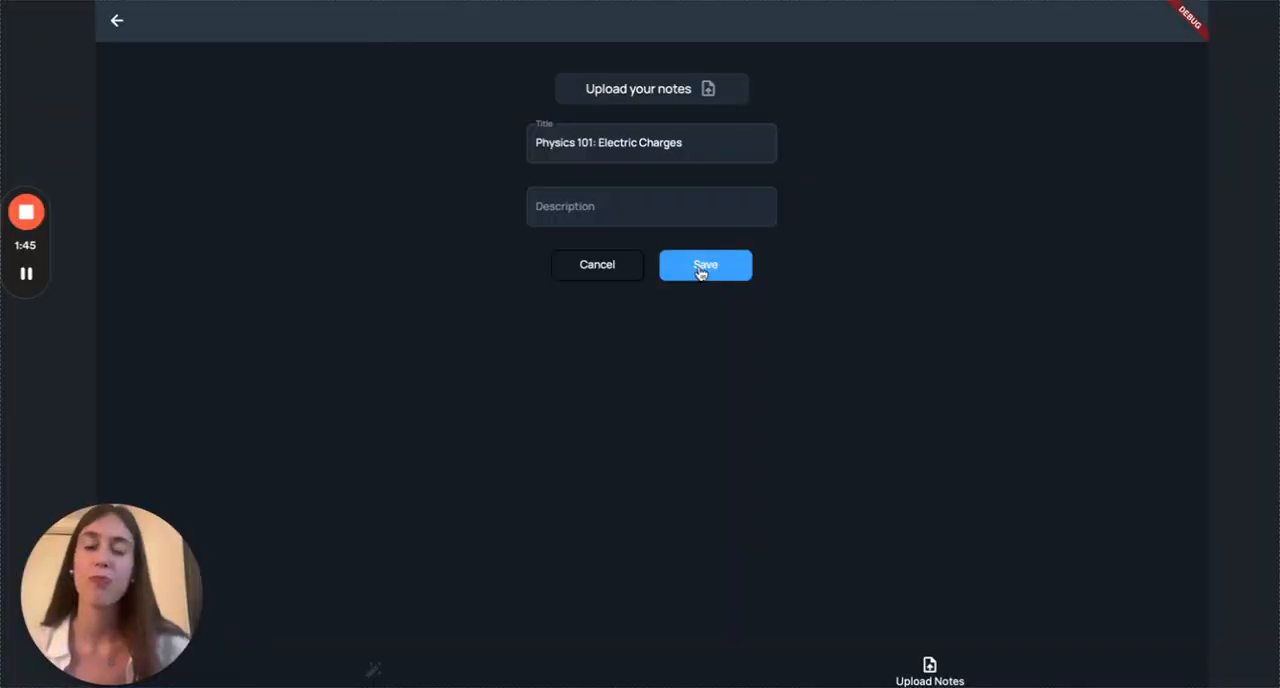
left_click(704, 264)
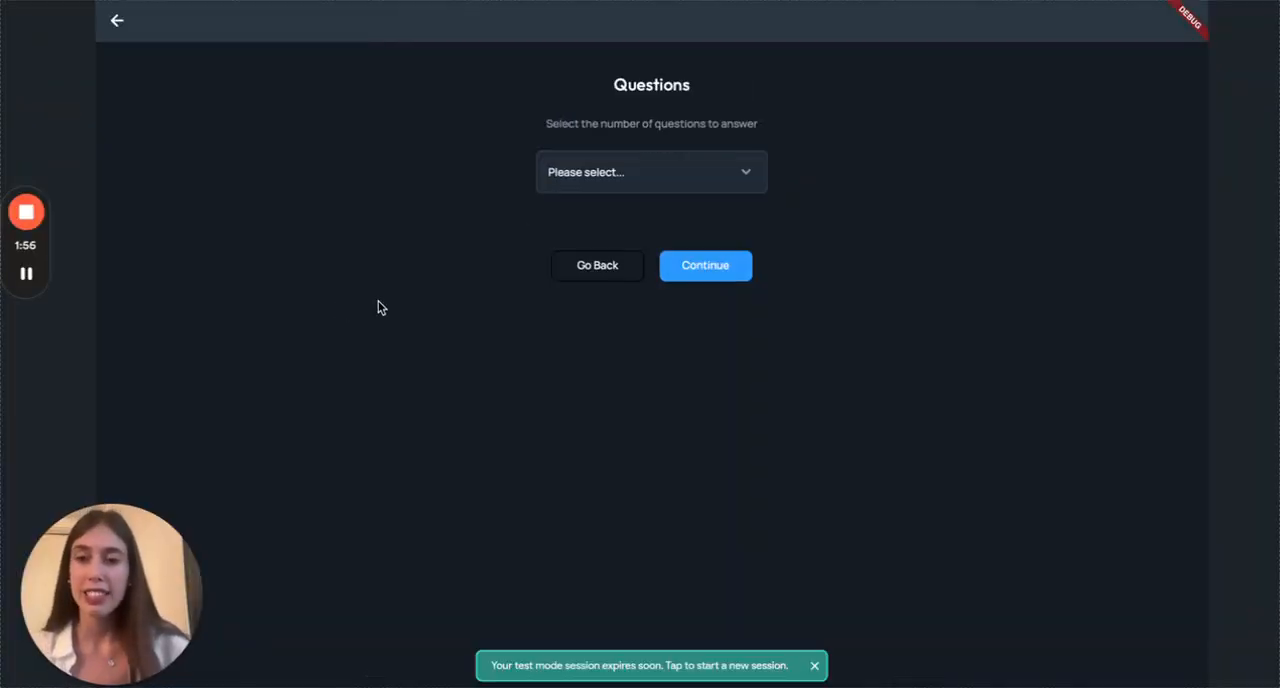
mouse_move(584, 200)
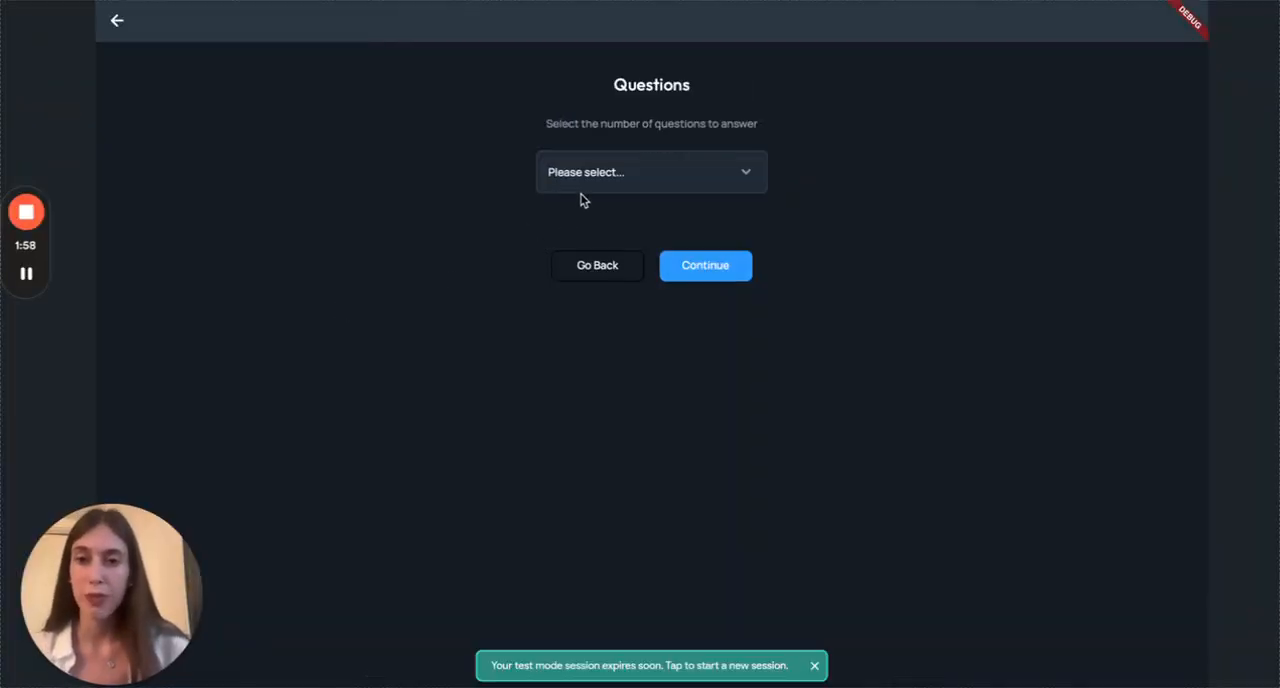
Choose the number of questions and Medium (standard) difficulty, then start the quiz
left_click(650, 172)
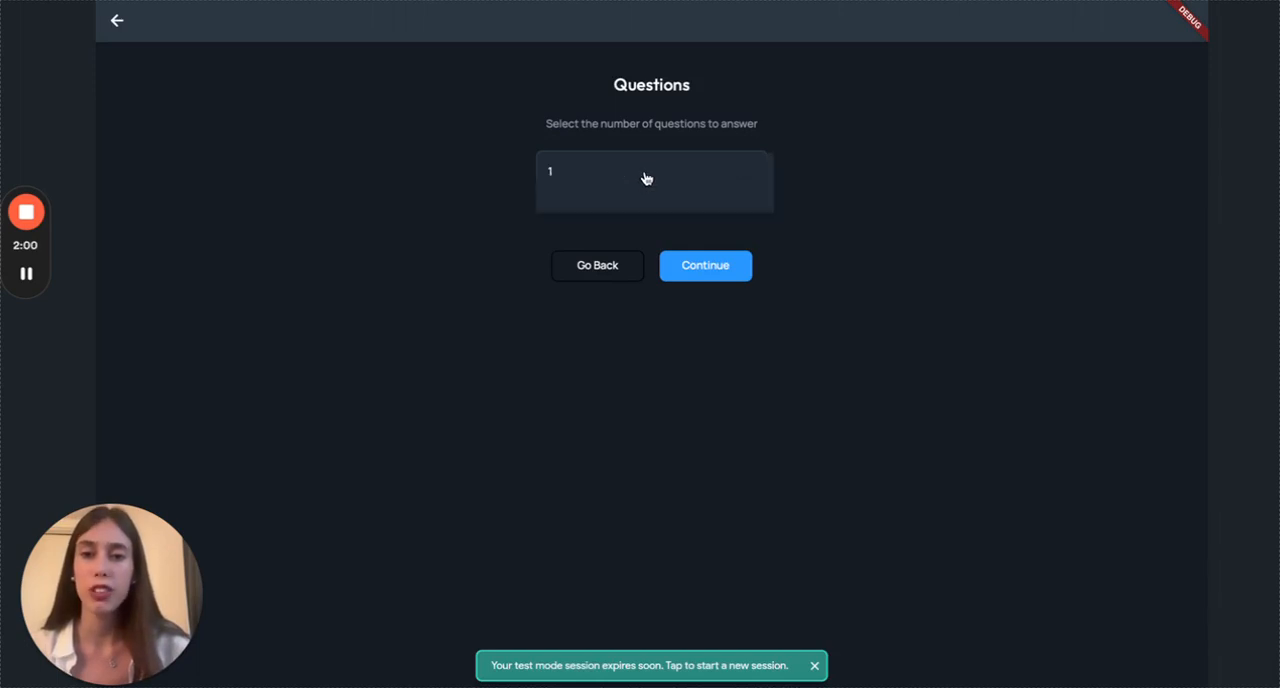
left_click(652, 182)
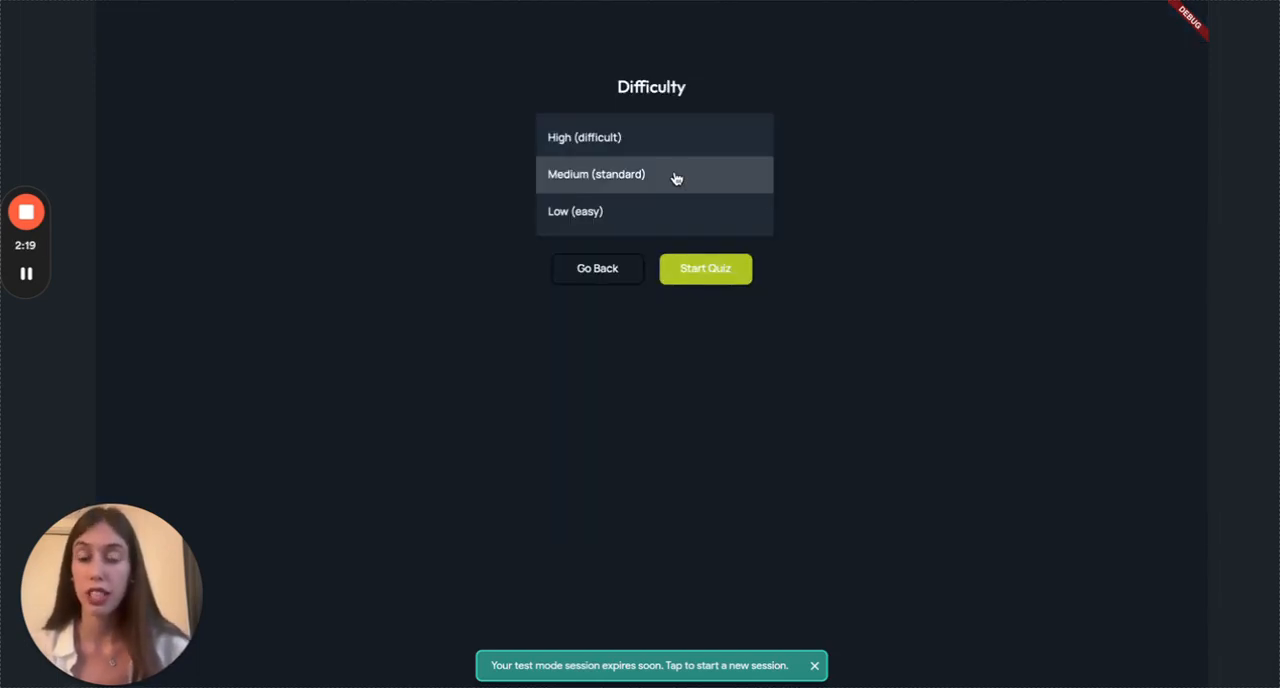
left_click(704, 268)
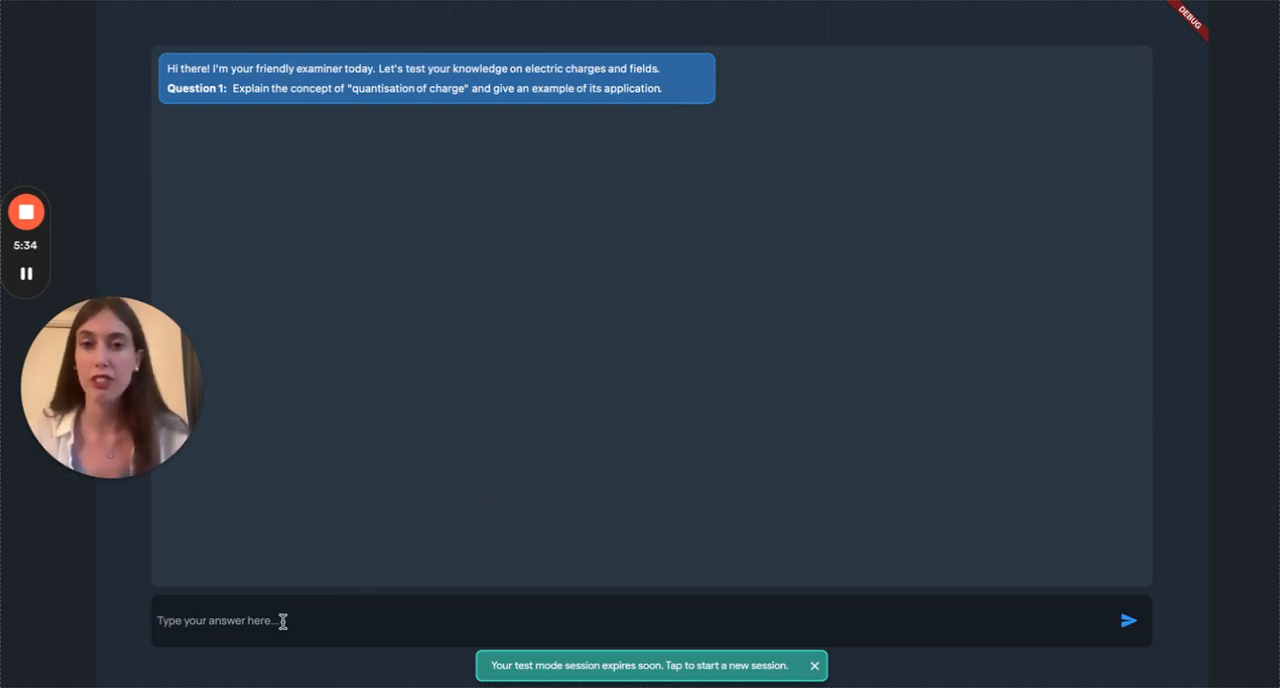
Answer that quantisation means charge is always a multiple of the electron charge, then begin the field-lines answer
type("quantisation of charge means that the charge of particle is always a")
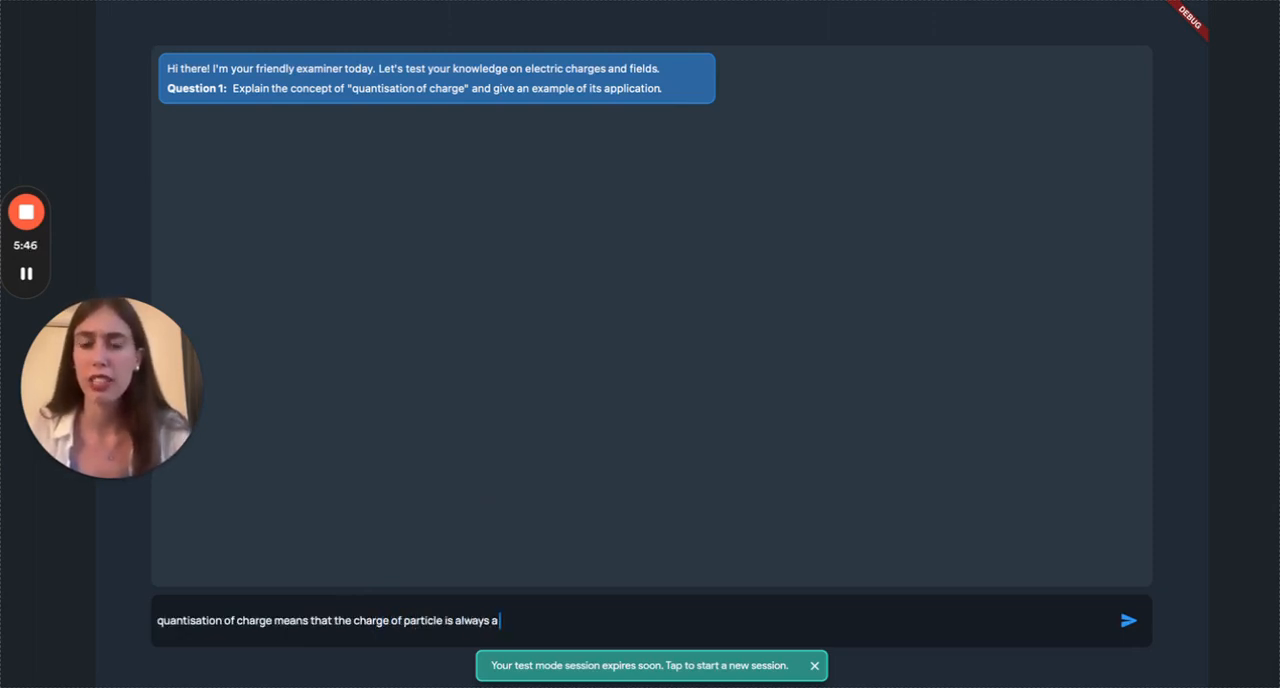
type("multiple of the lectron")
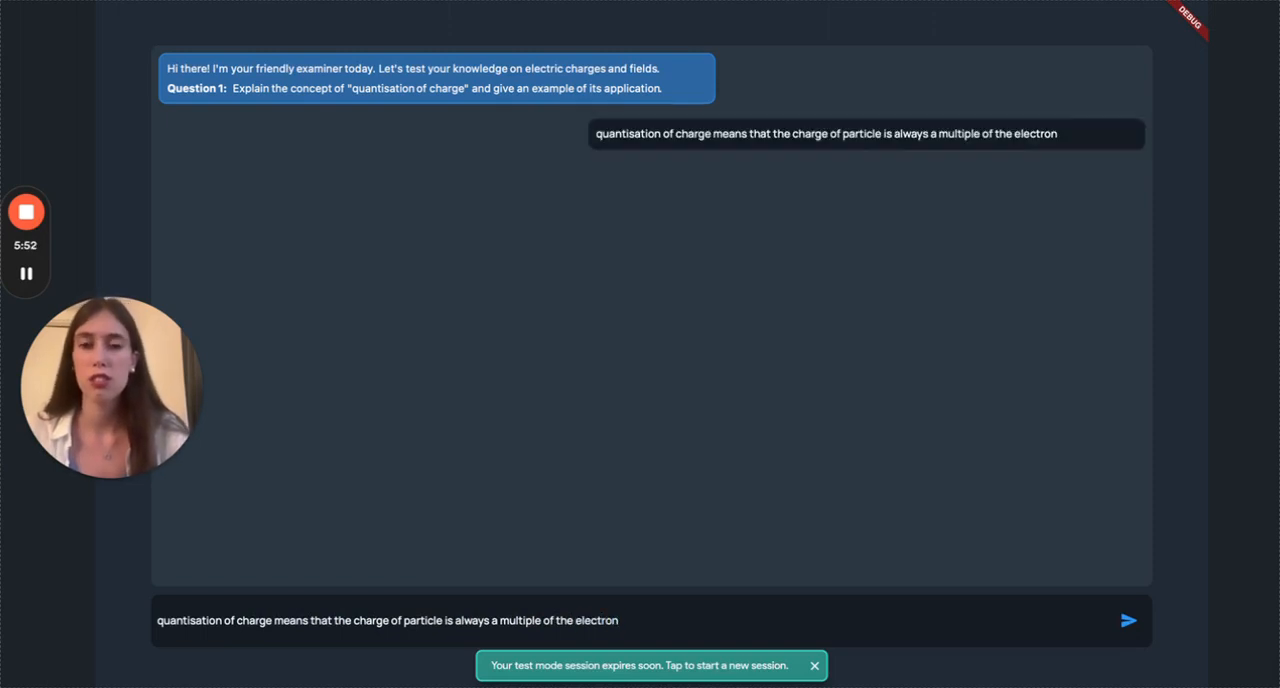
left_click(1128, 620)
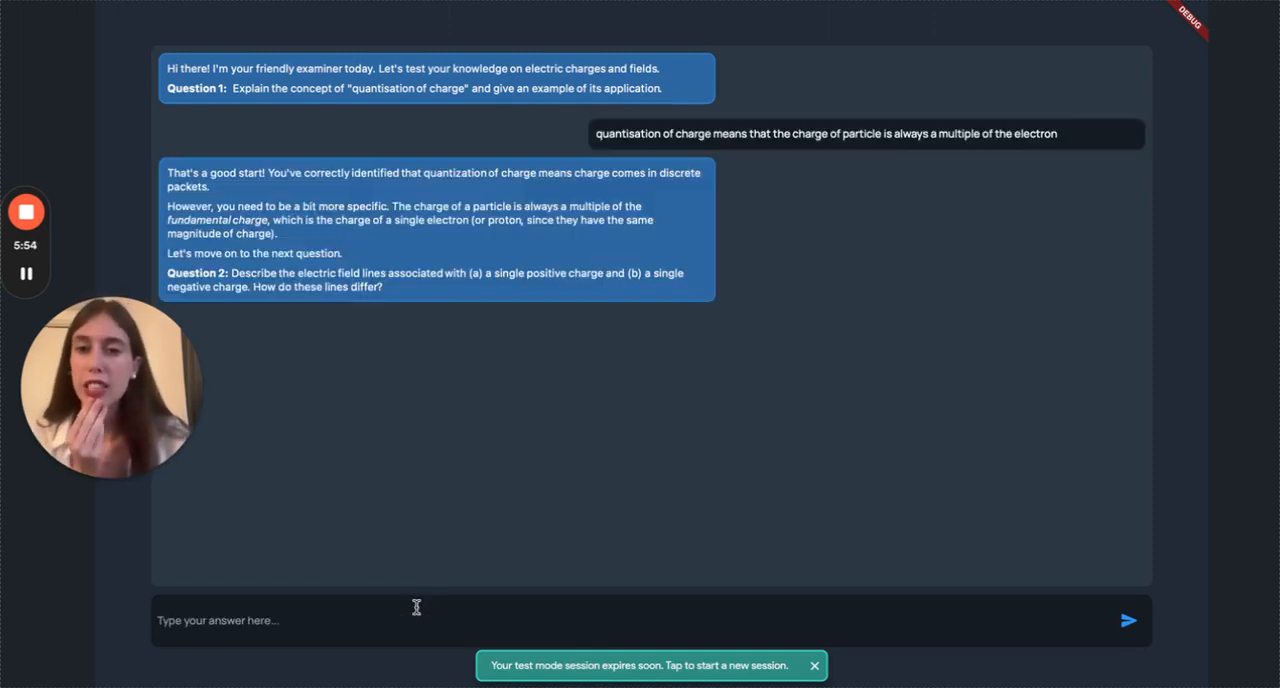
mouse_move(388, 406)
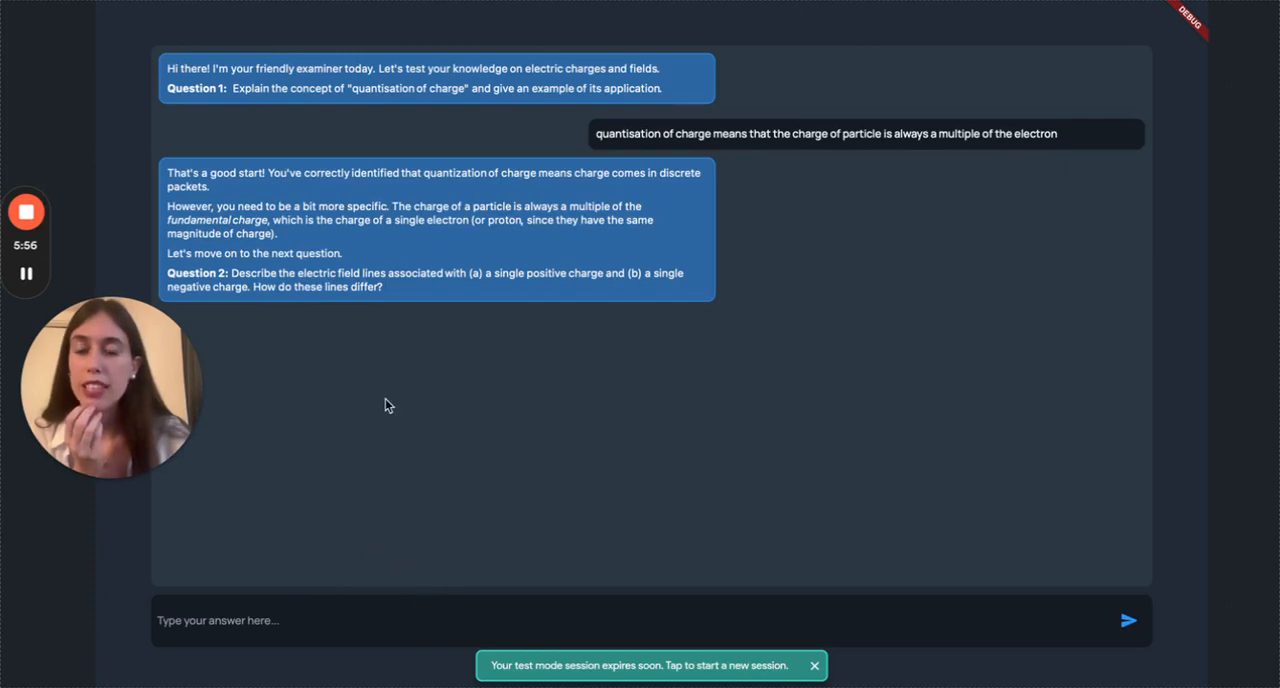
mouse_move(388, 300)
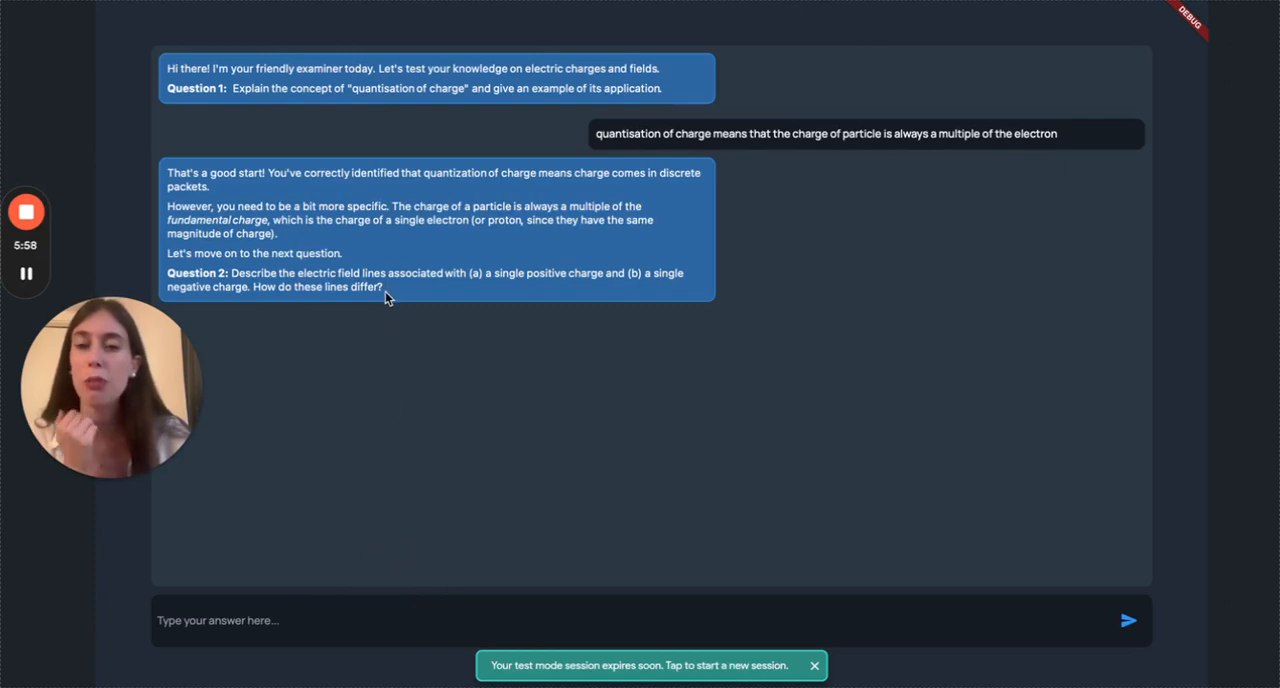
mouse_move(448, 224)
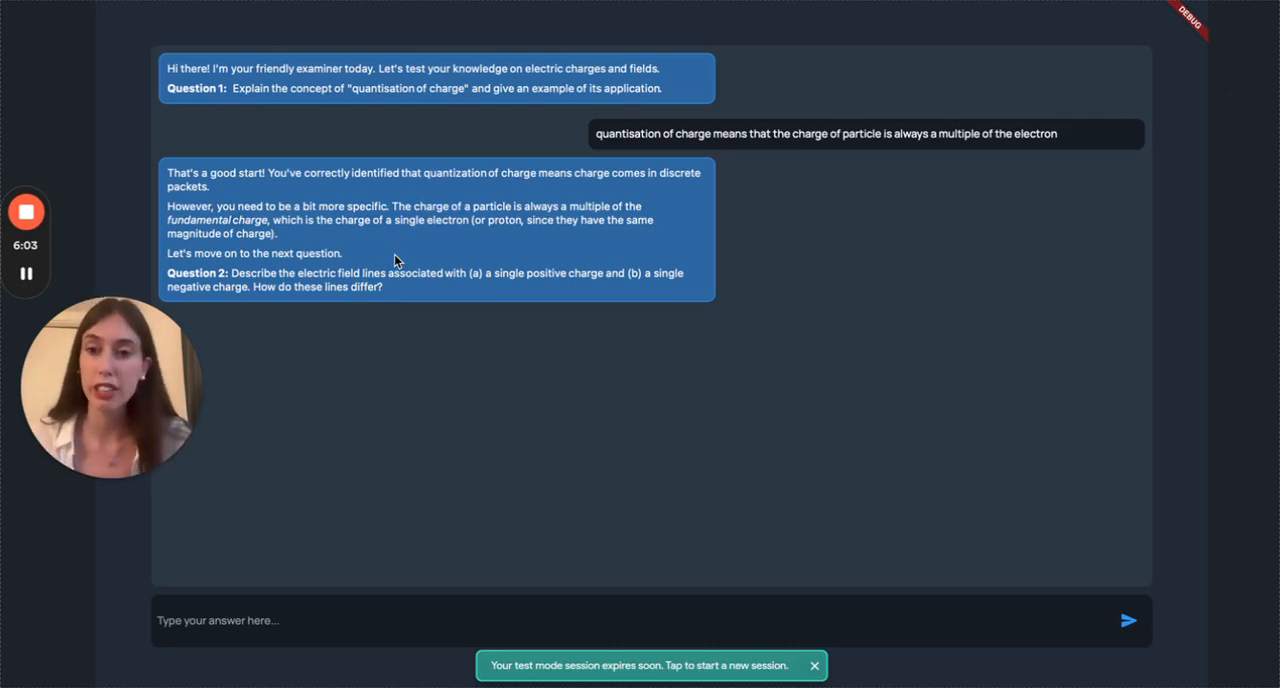
left_click(300, 620)
type("one is attractive so lines go inwards, and for the negative charge the opposite happens")
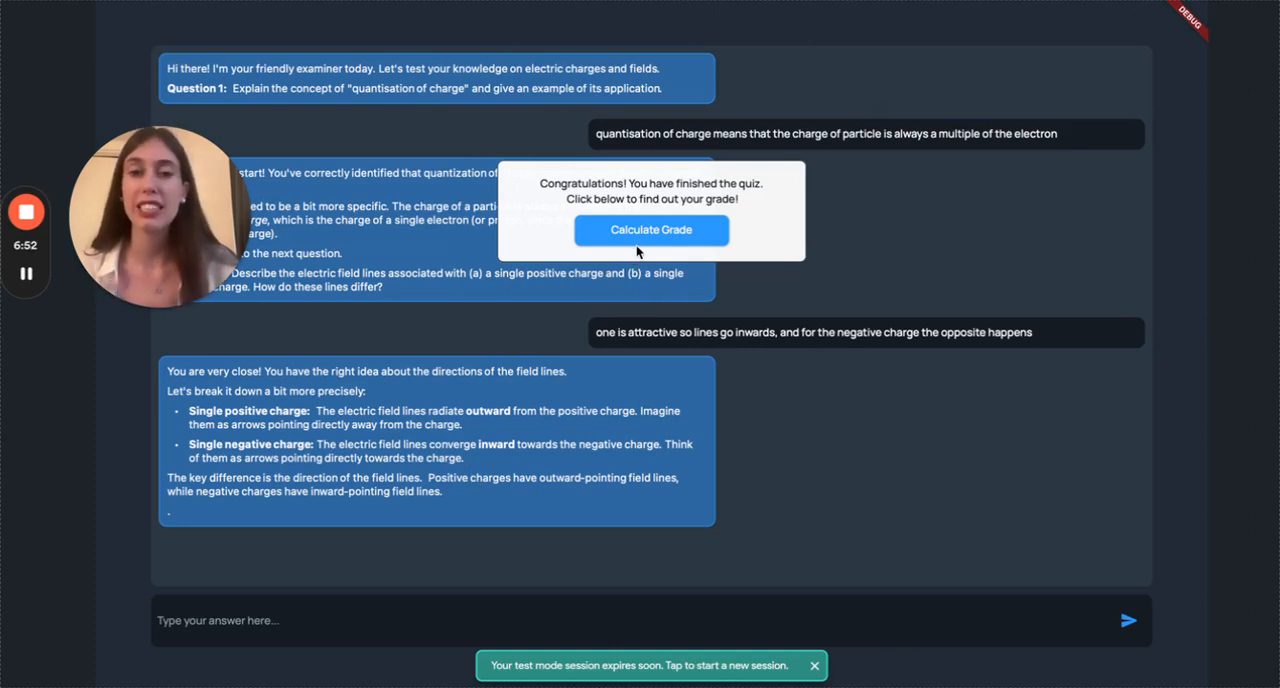
Calculate the grade to show the 50/100 result with written feedback
left_click(652, 230)
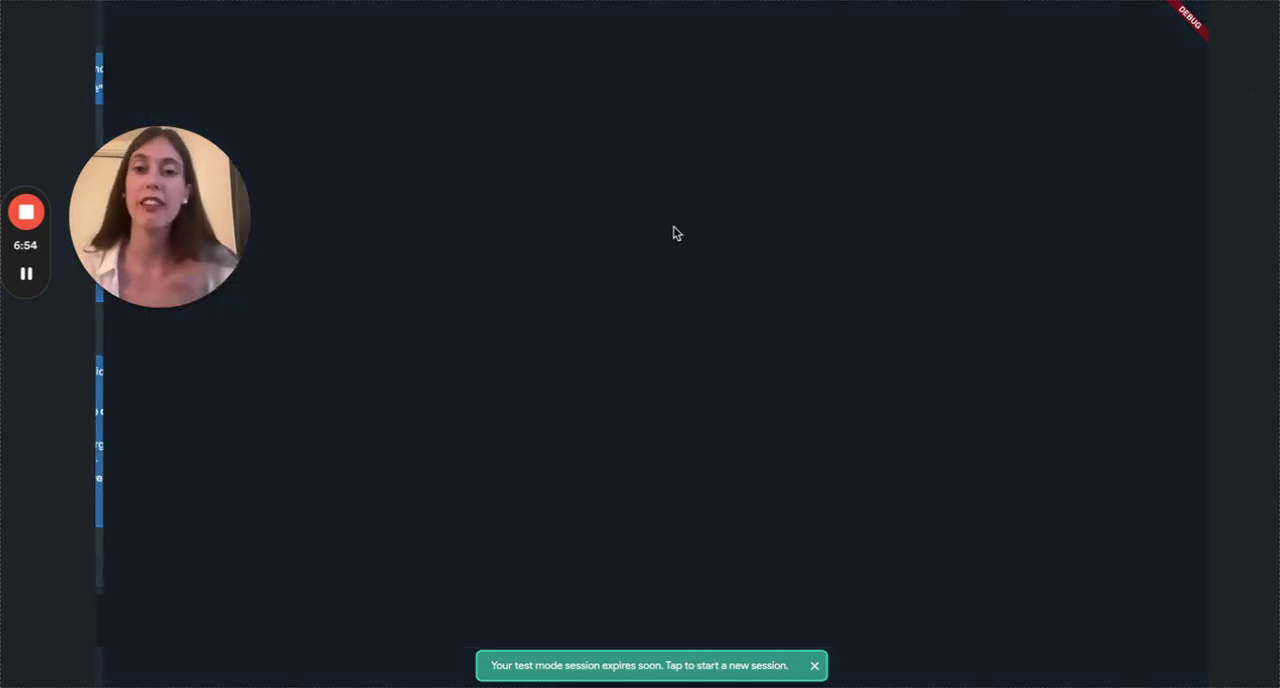
mouse_move(724, 198)
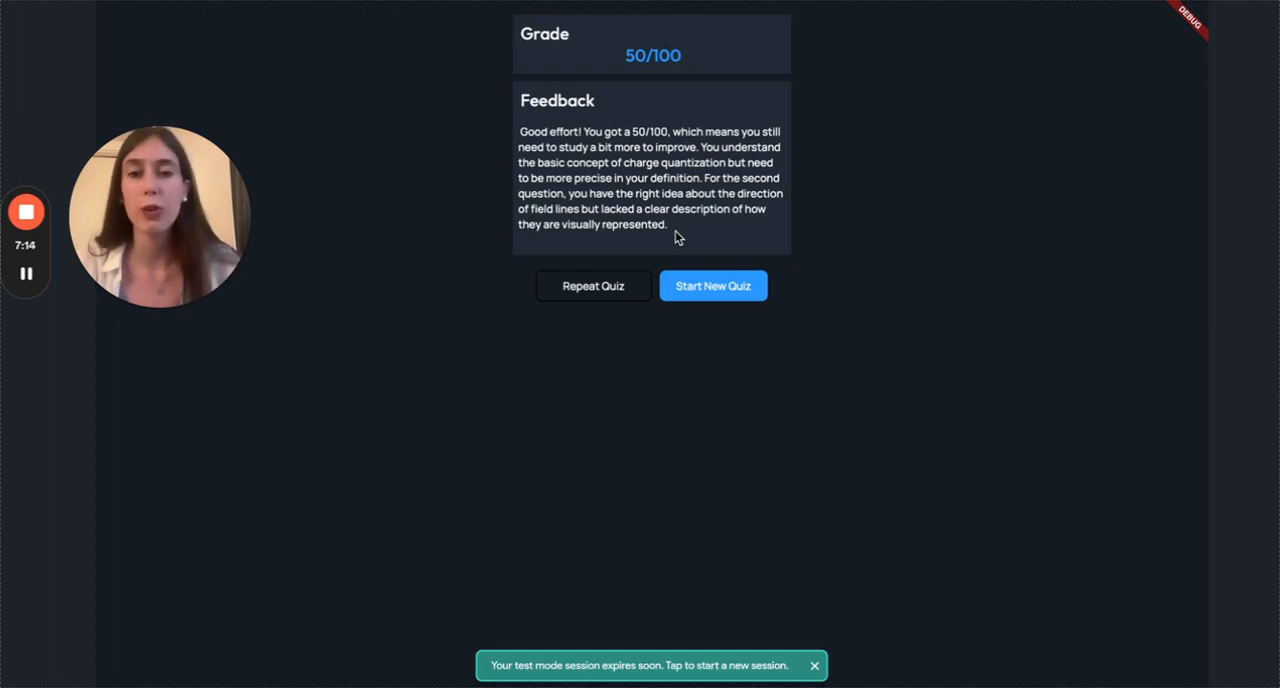
mouse_move(644, 238)
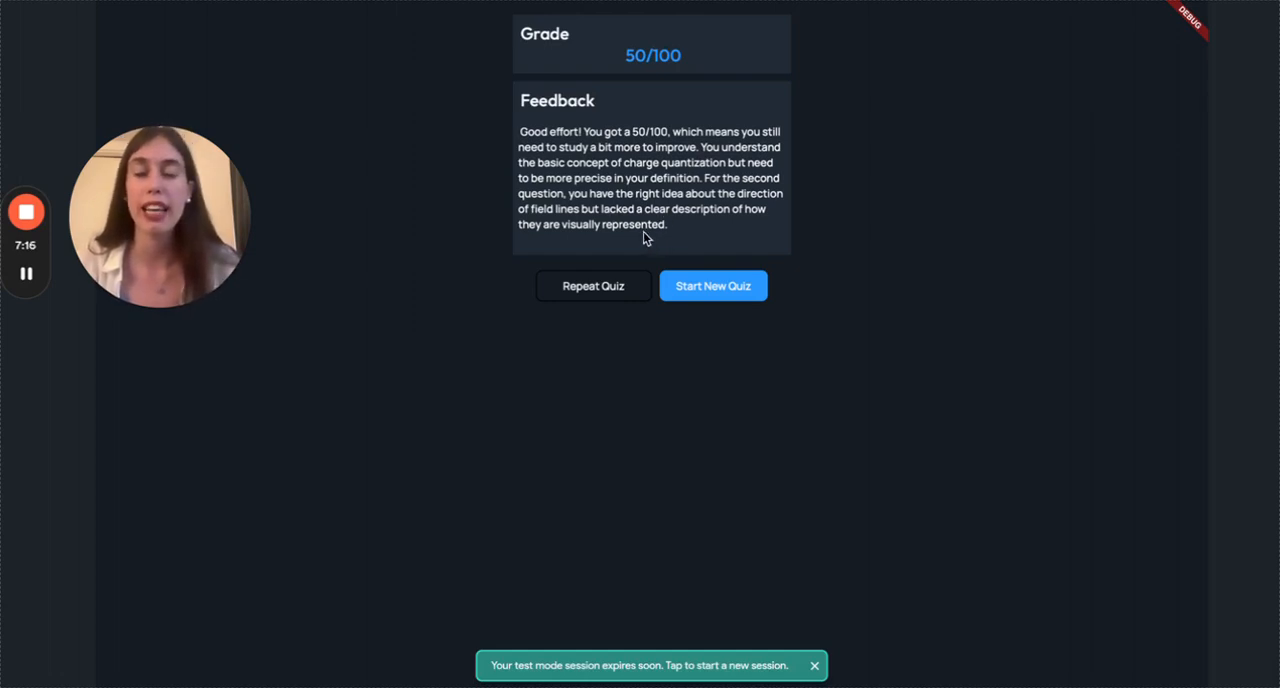
mouse_move(632, 268)
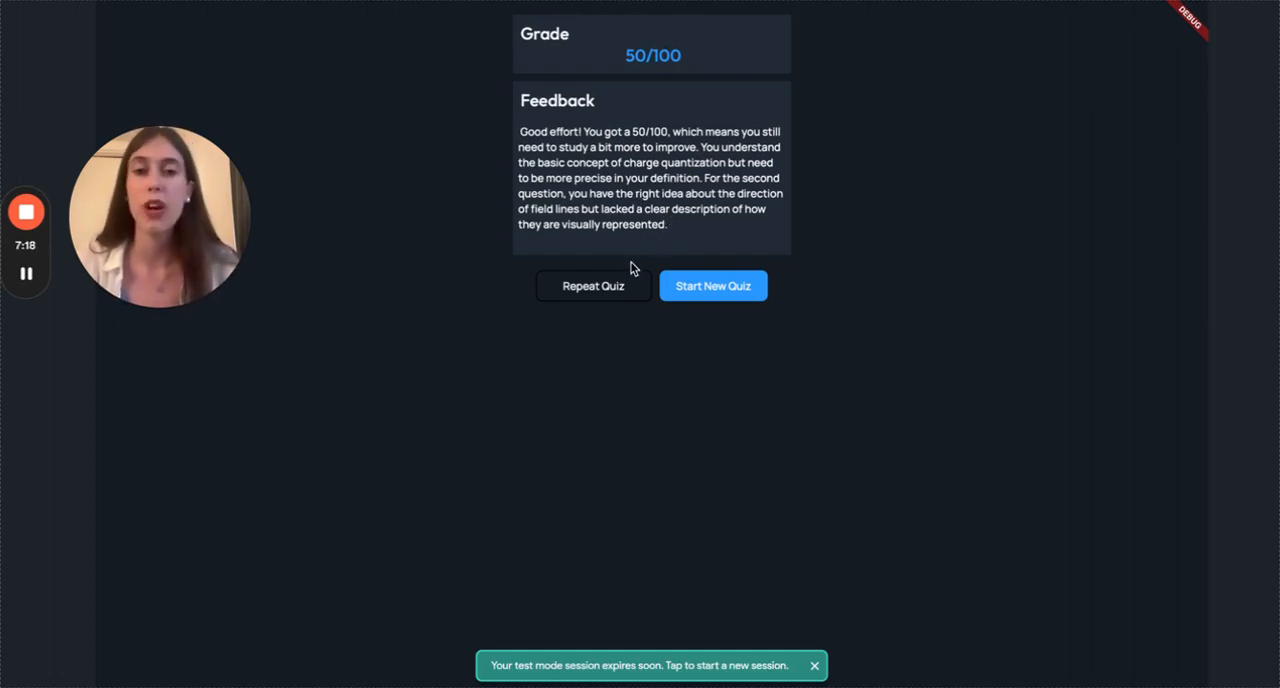
mouse_move(600, 300)
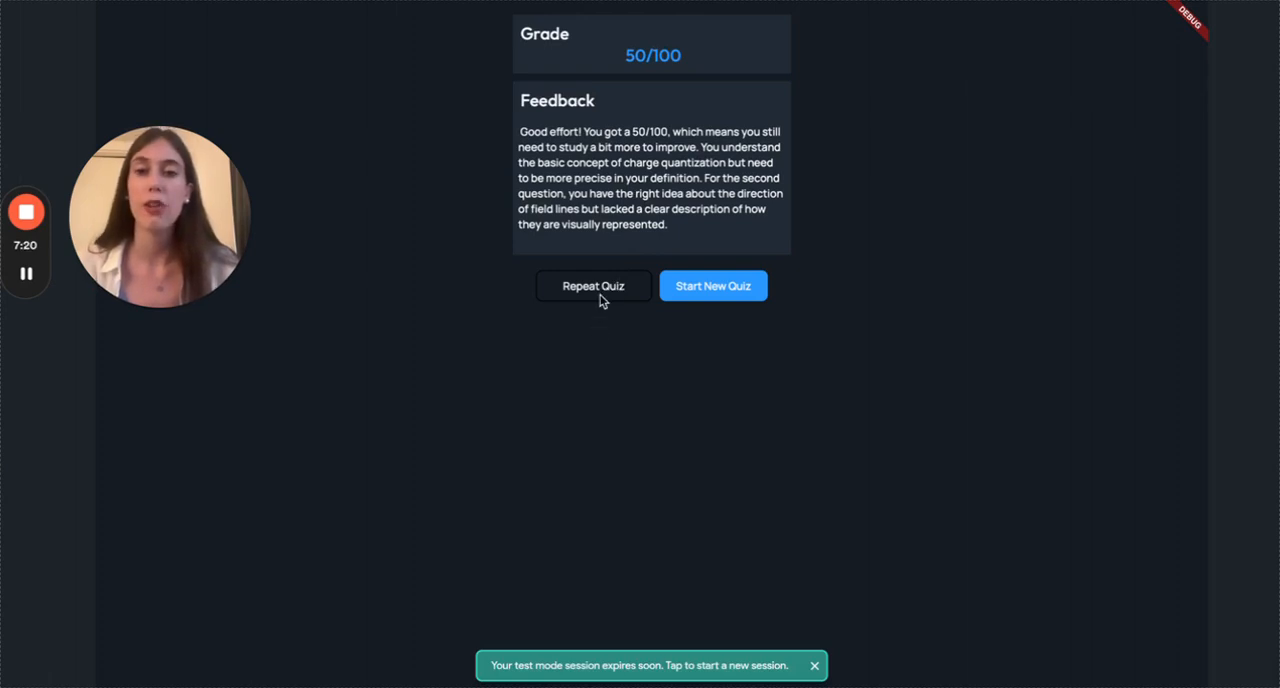